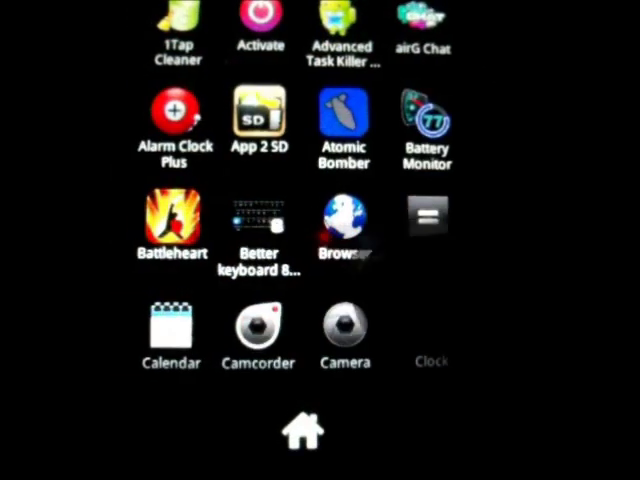
Scroll down the app drawer and launch KeepSafe
scroll(down, 3)
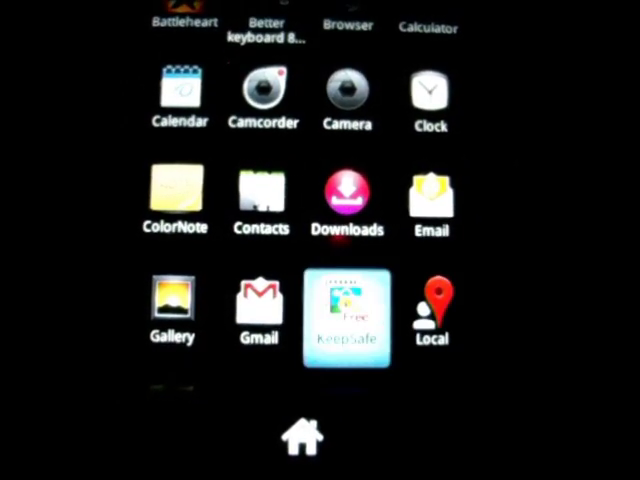
click(347, 312)
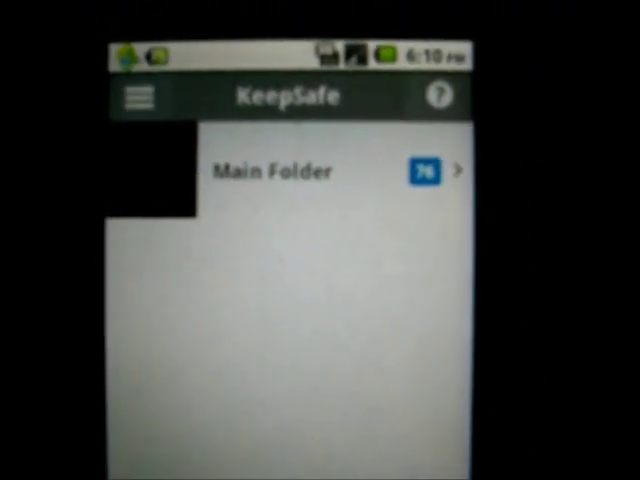
Open KeepSafe's Main Folder to view the hidden picture thumbnails
click(290, 169)
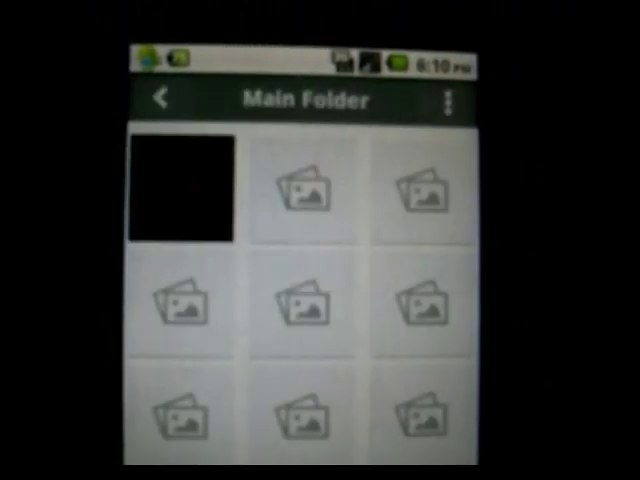